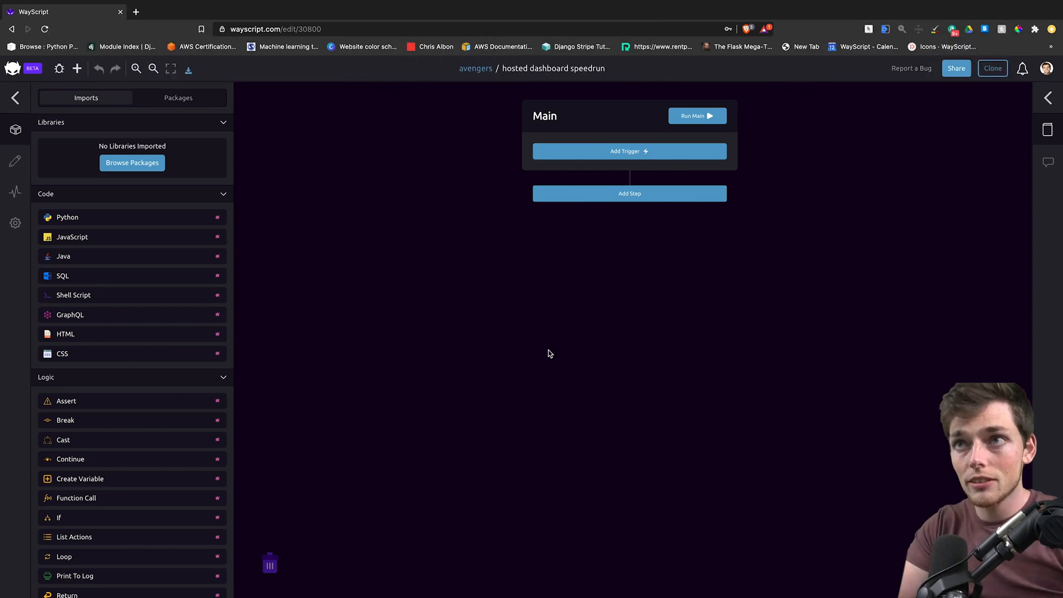
Add an HTTP Trigger, then import a Dashboard Response step after it
left_click(628, 151)
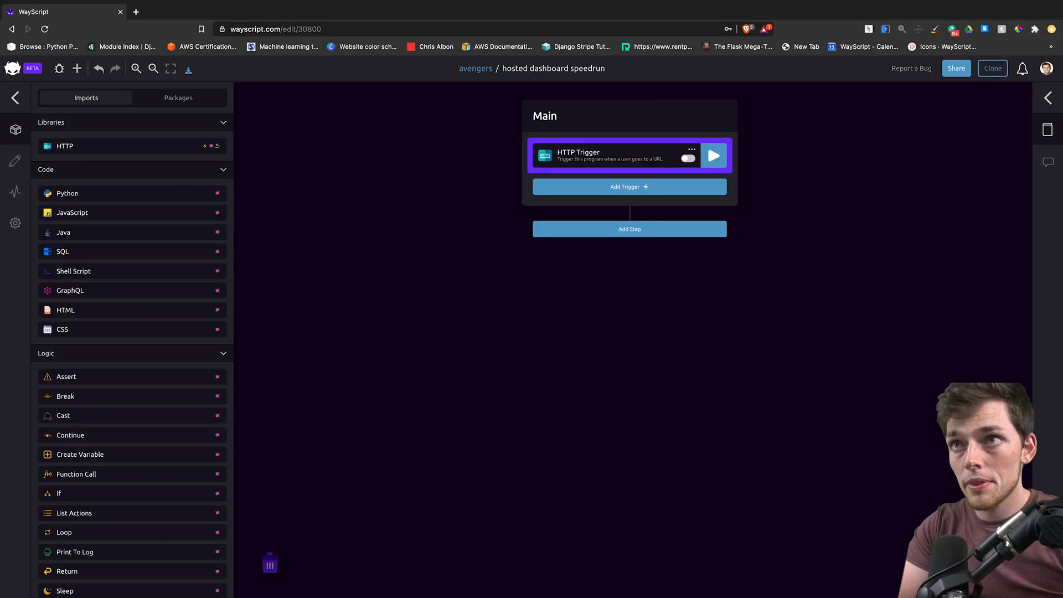
left_click(600, 159)
type("dash")
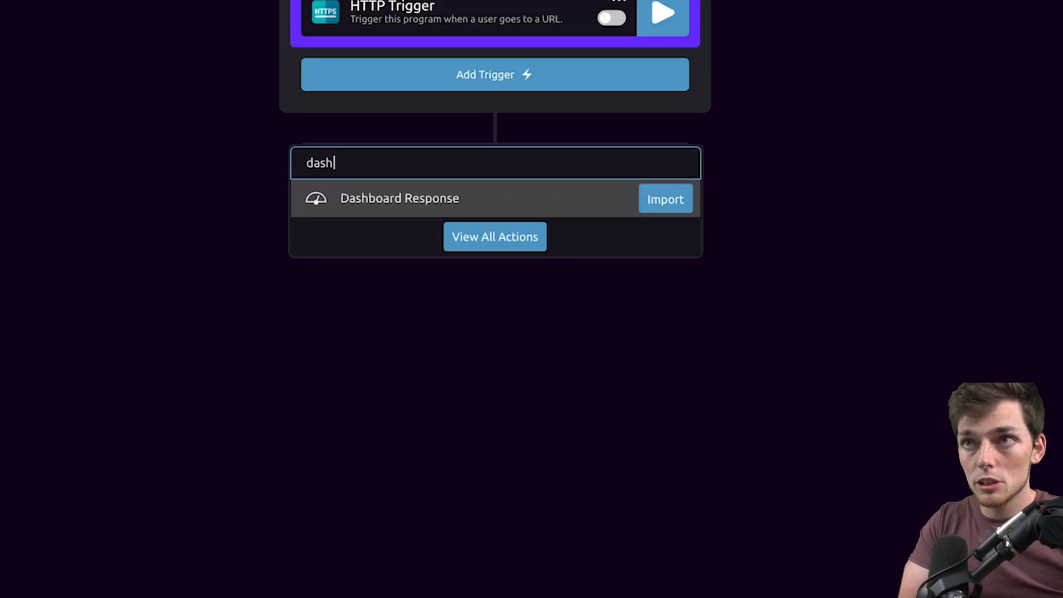
left_click(665, 198)
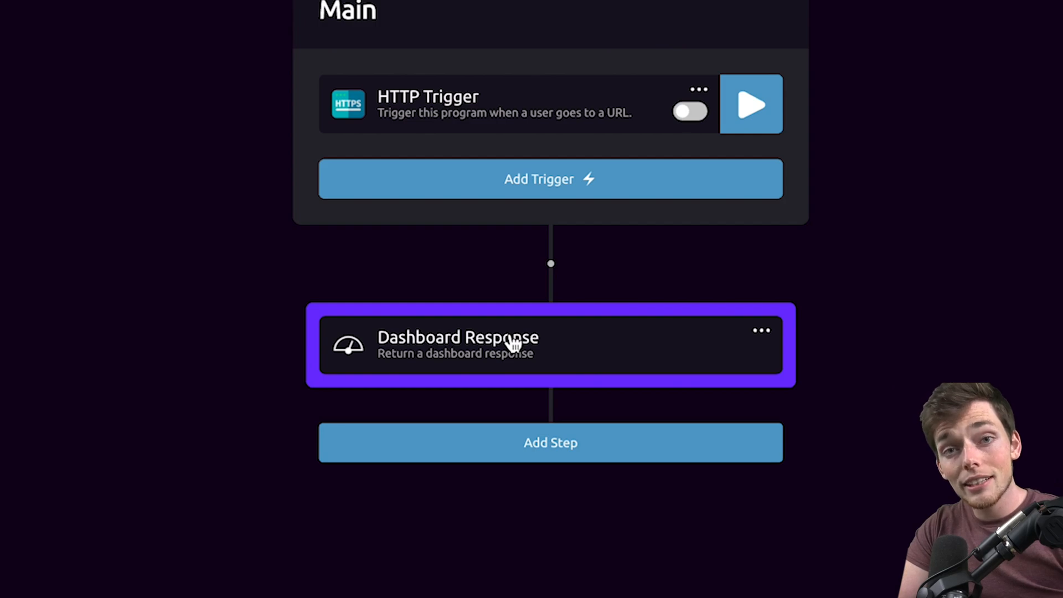
Insert a Google Sheets step after the trigger reading the Sample Dashboard Data spreadsheet
left_click(550, 442)
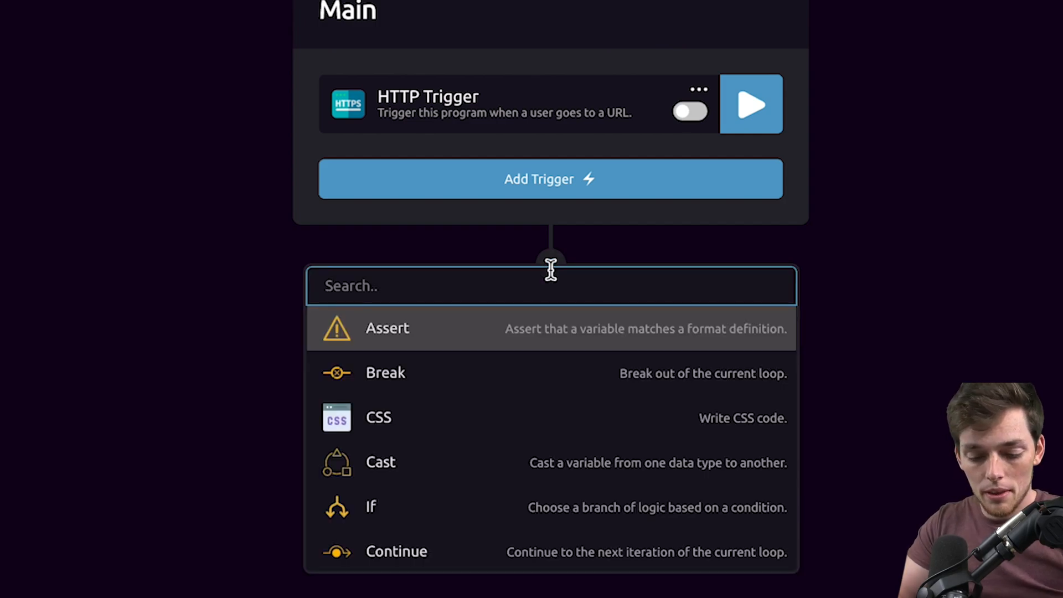
type("google s")
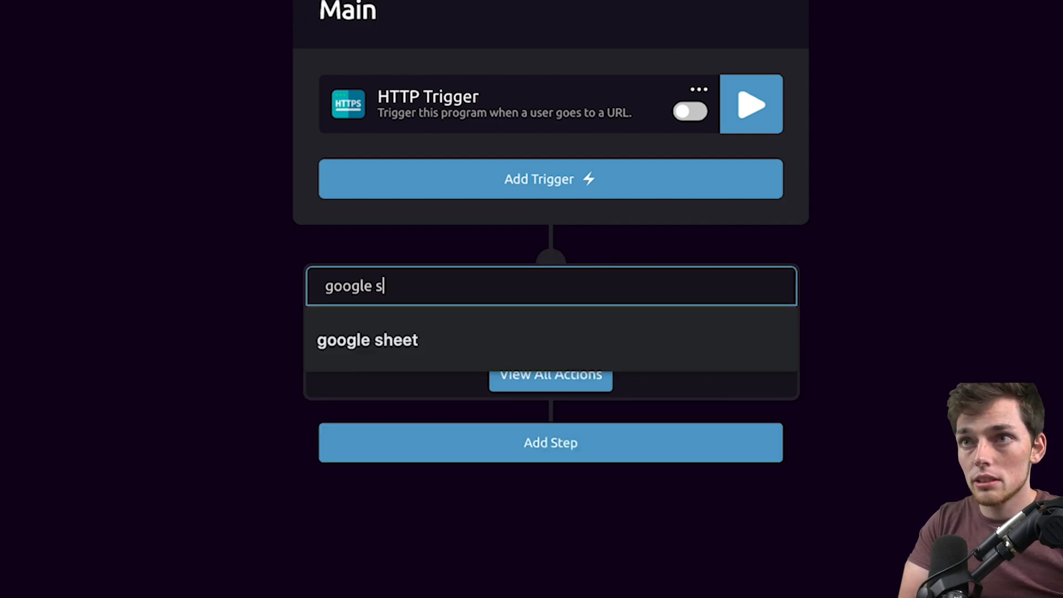
left_click(367, 339)
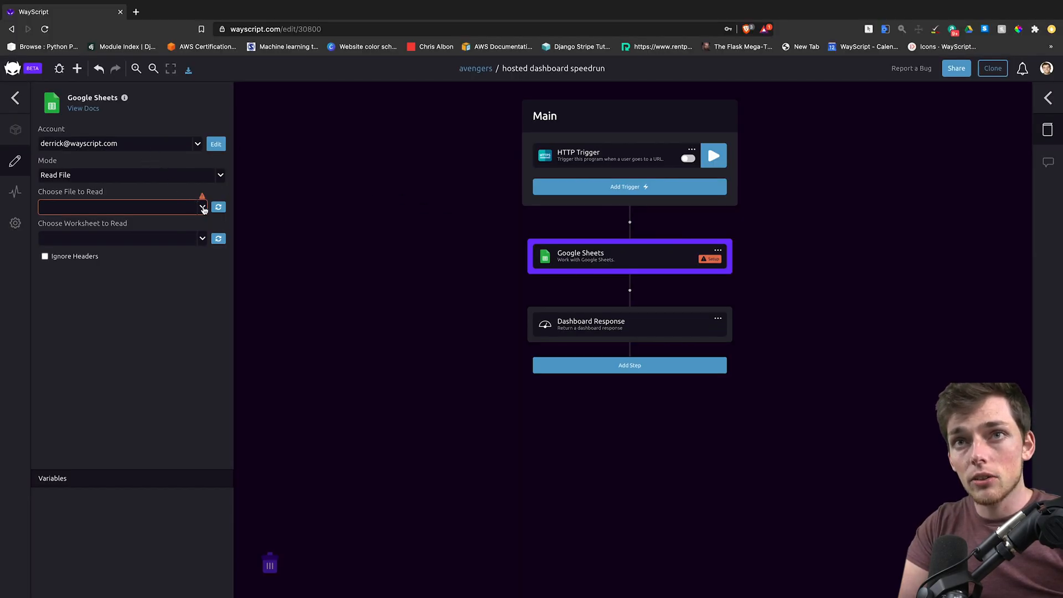
left_click(202, 207)
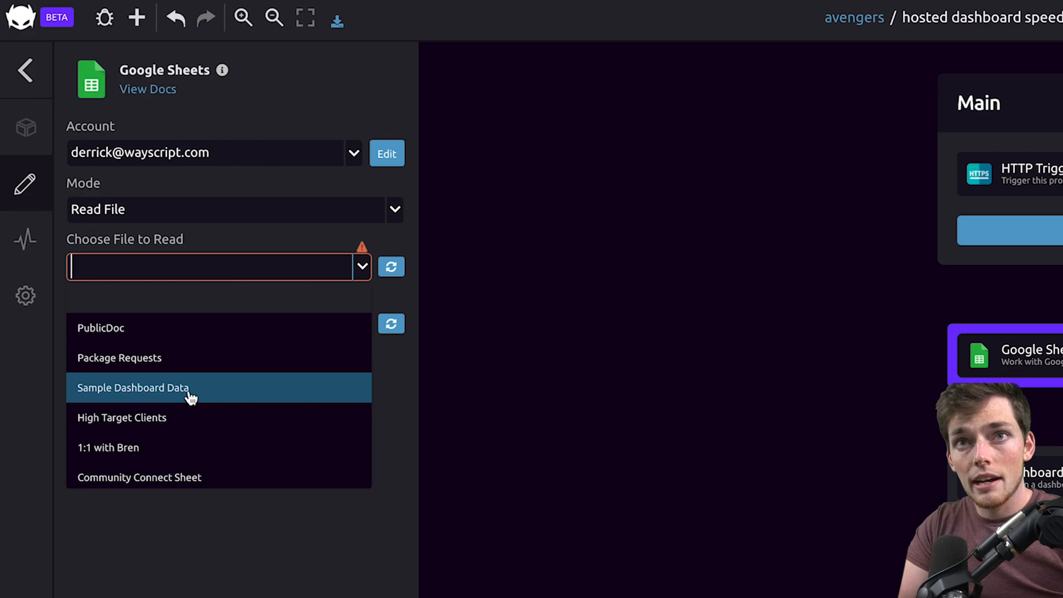
left_click(132, 388)
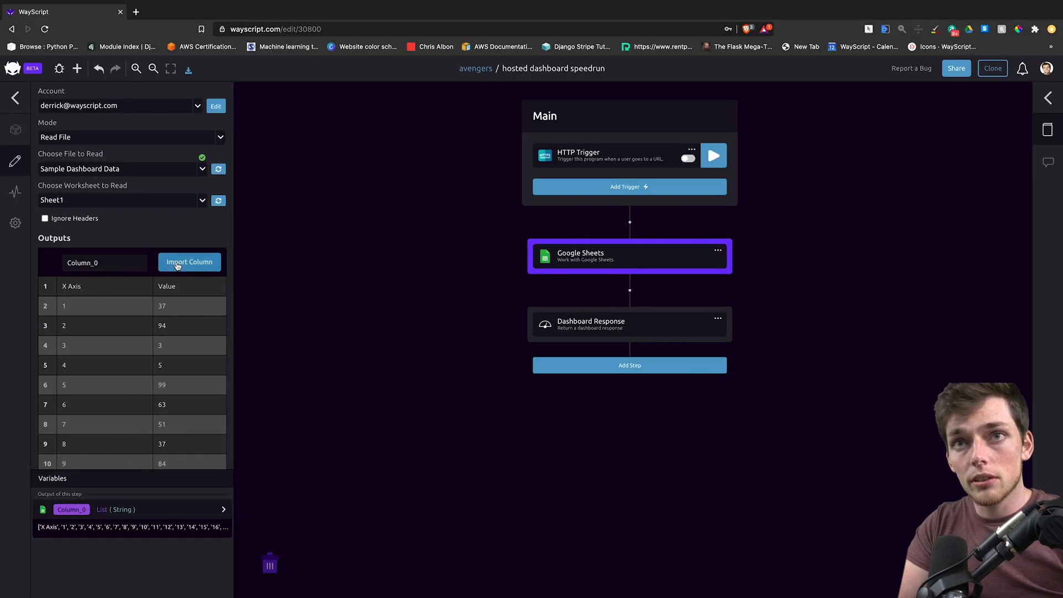
Import Column_1 as a second list output from the Google Sheets step
left_click(189, 261)
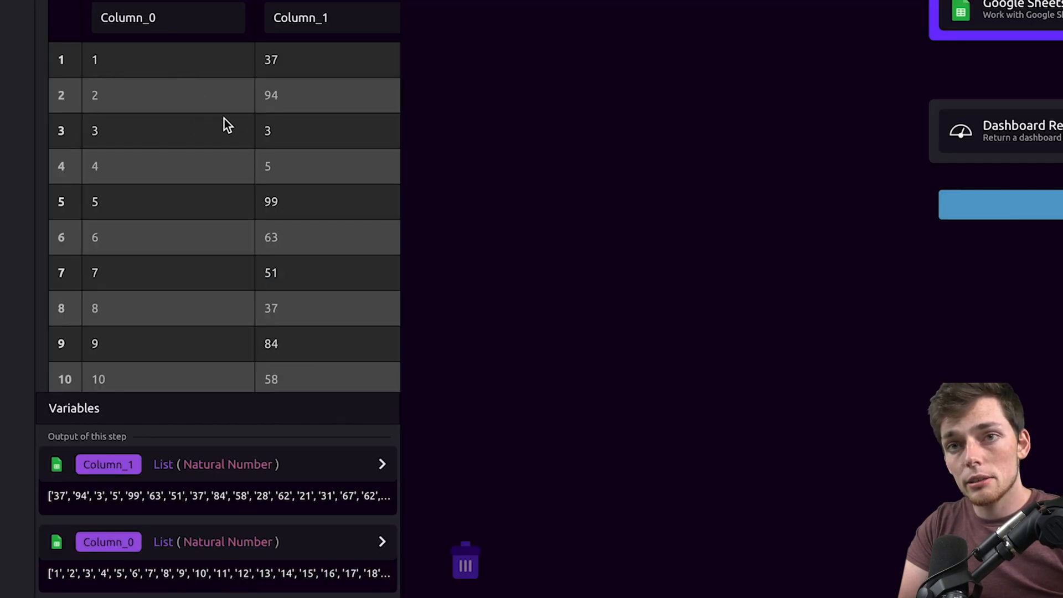
mouse_move(210, 524)
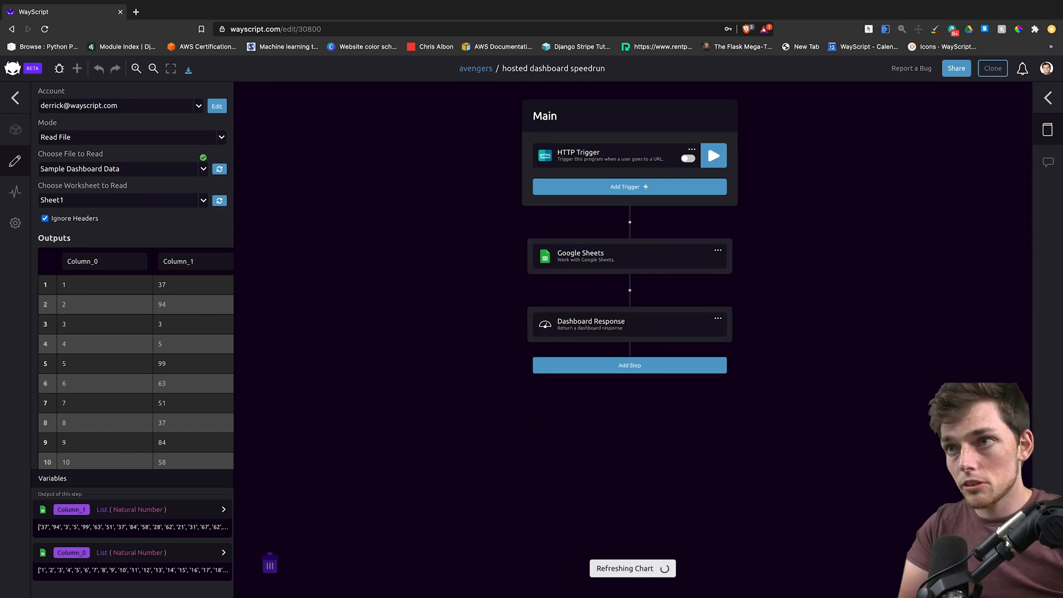
Add a Chart step with Column_0 on the X axis and Column_1 on the Y axis
left_click(630, 324)
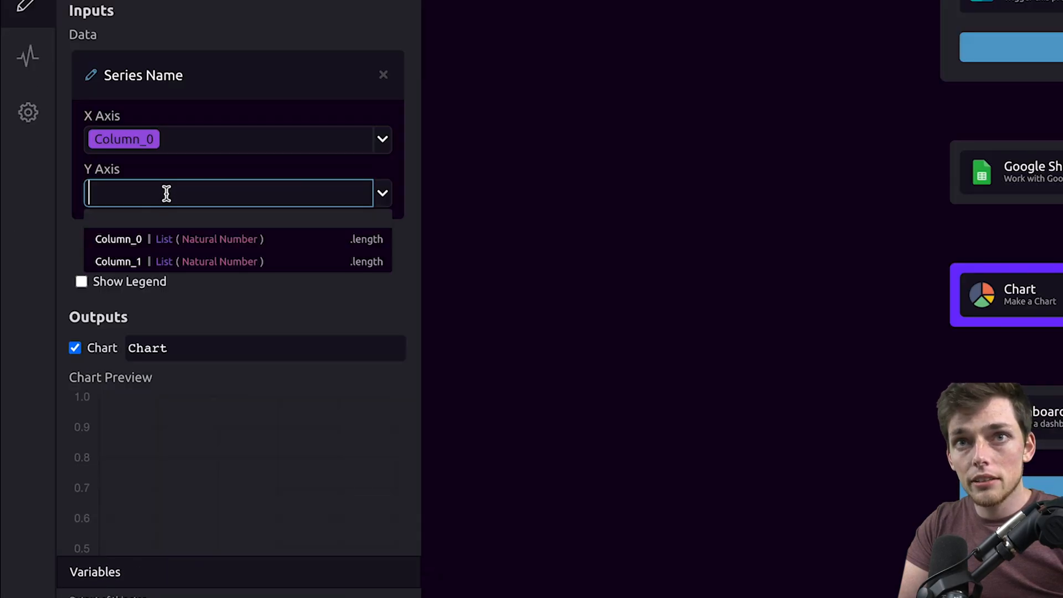
left_click(118, 261)
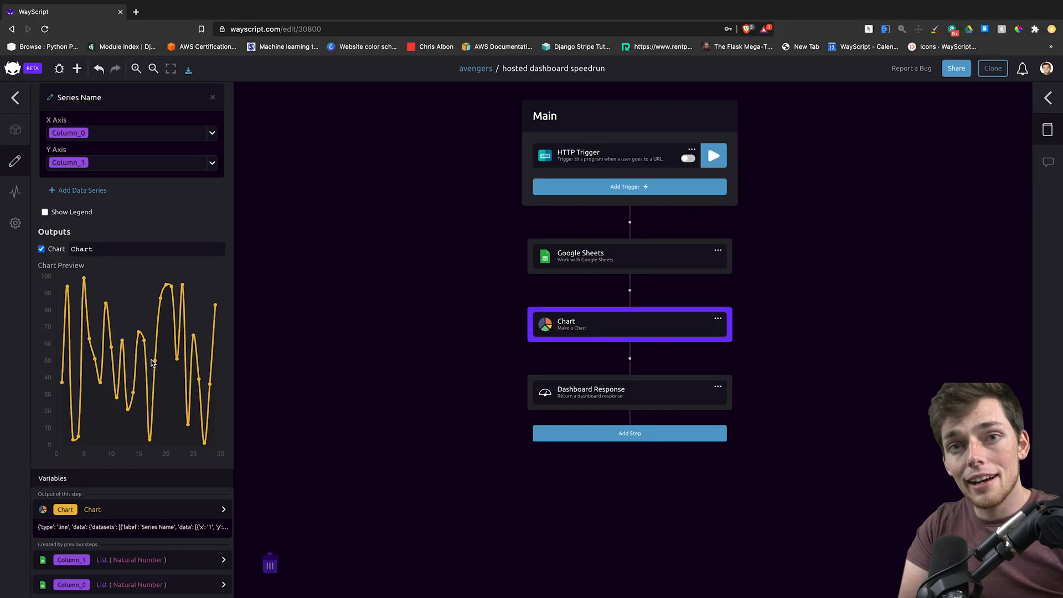
mouse_move(532, 371)
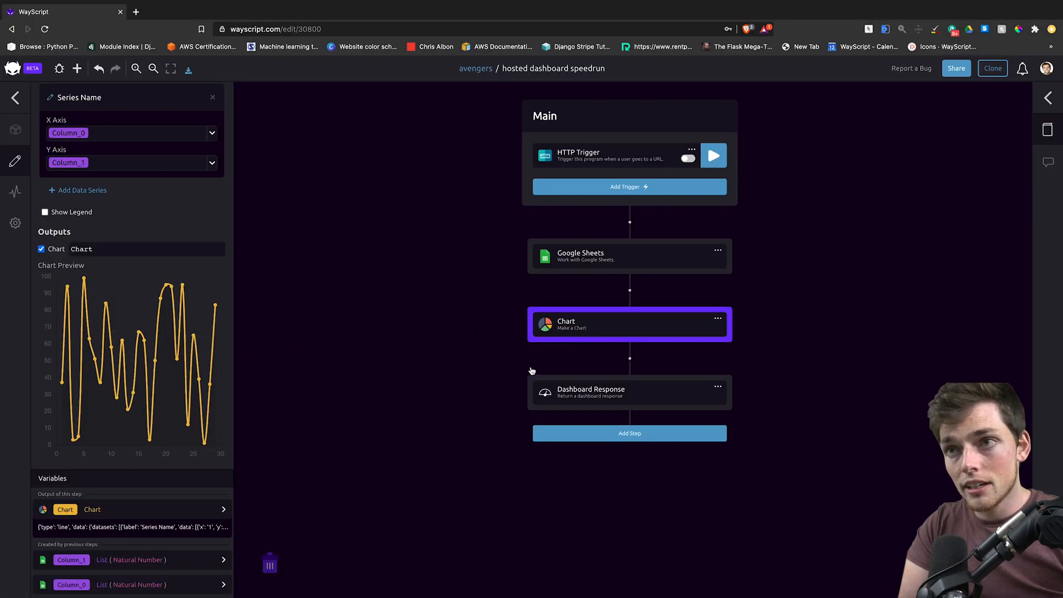
Set Dashboard Response to show the Chart and open the HTTP trigger's endpoint URL
left_click(629, 392)
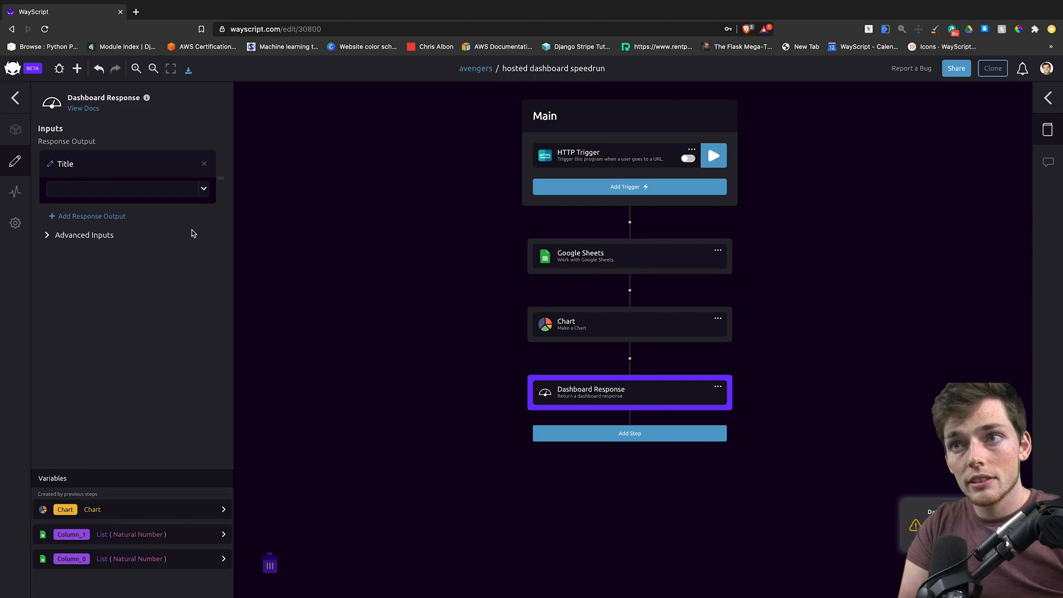
mouse_move(159, 482)
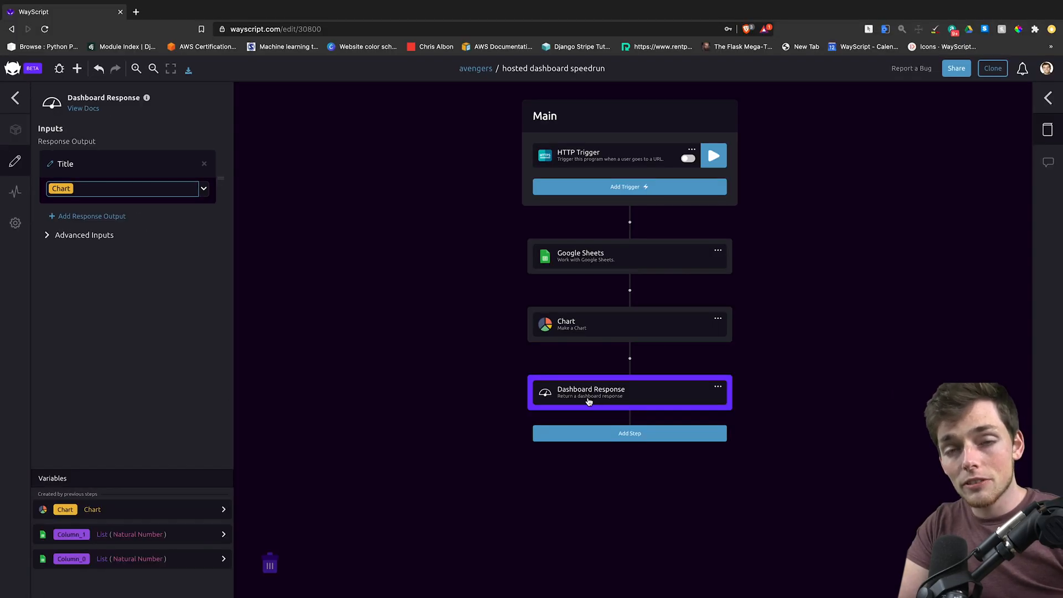
mouse_move(577, 395)
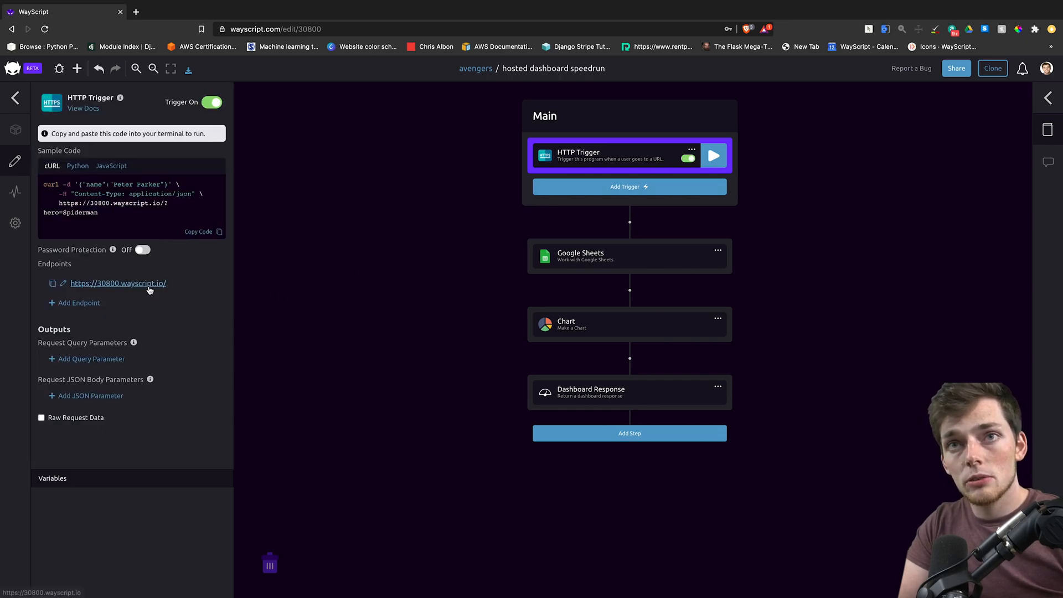
left_click(118, 282)
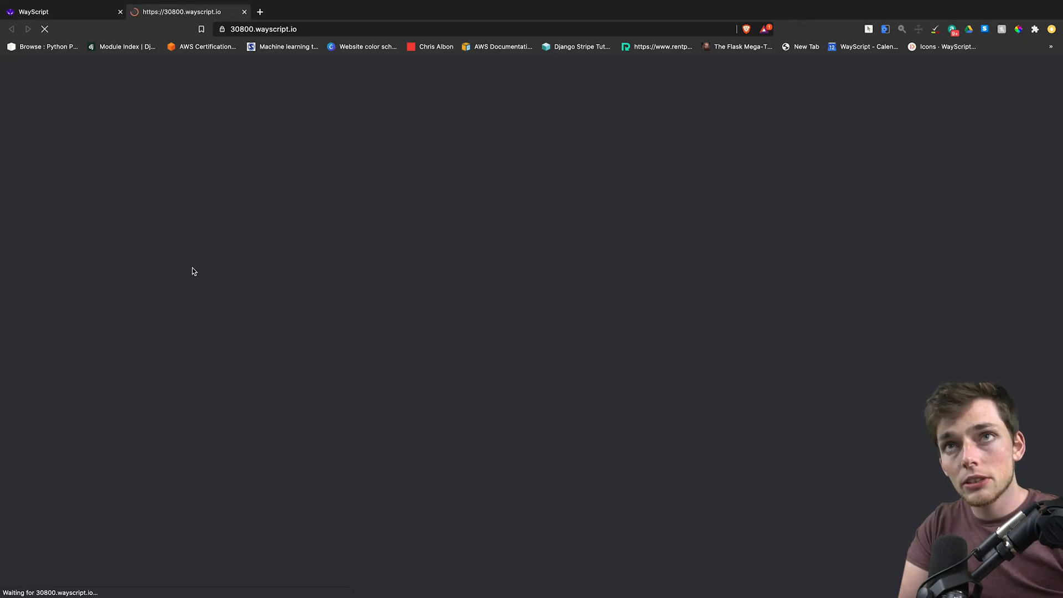